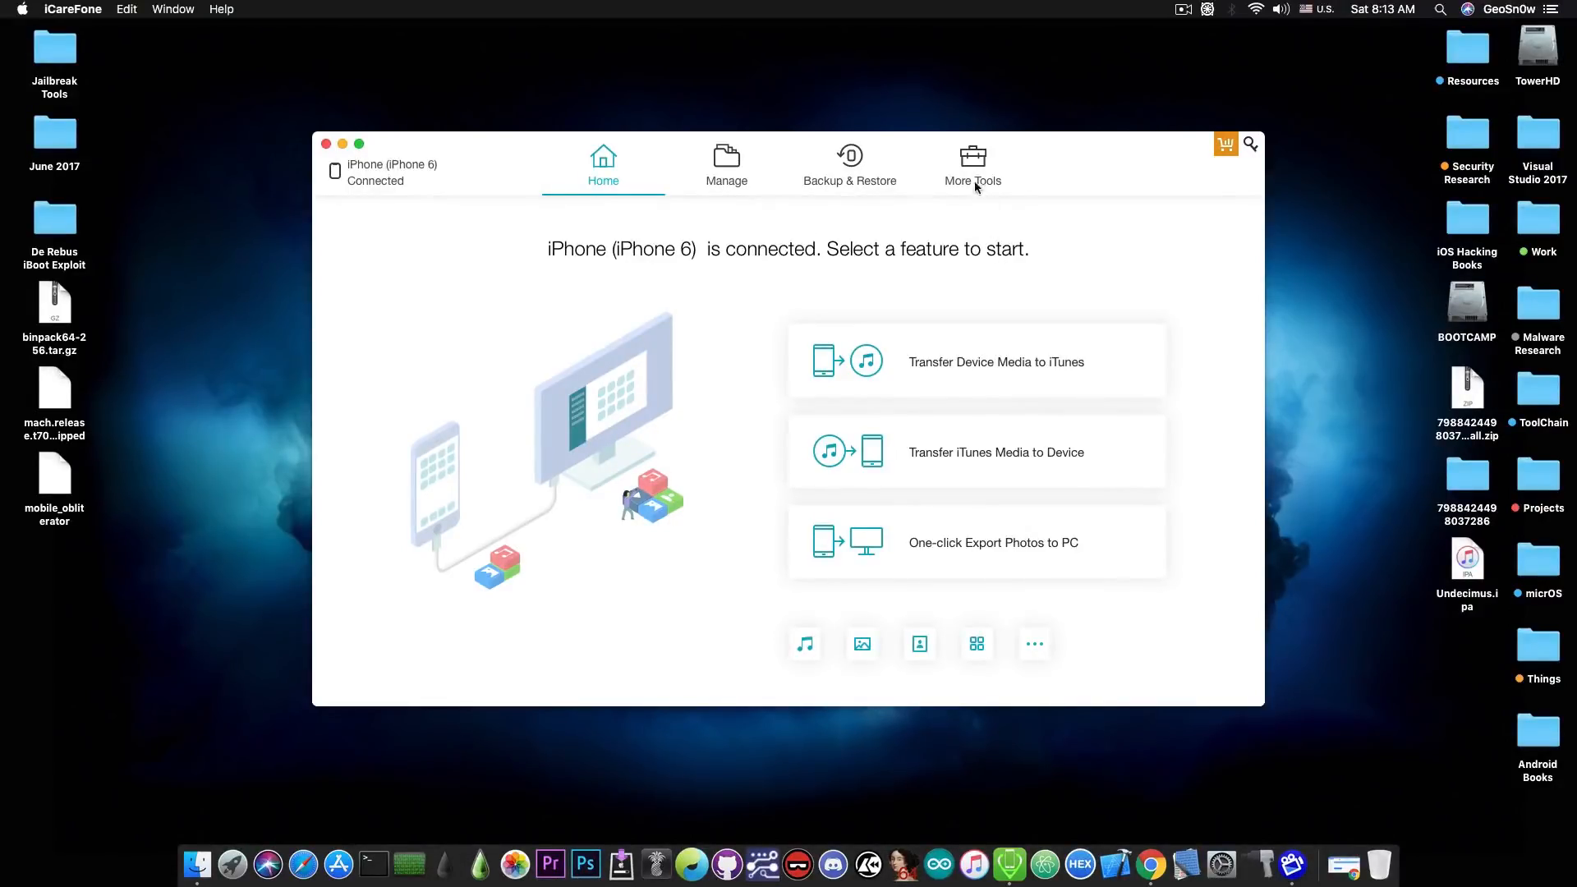
# Close the iCareFone window showing the iPhone 6, leaving the desktop visible
pyautogui.click(972, 164)
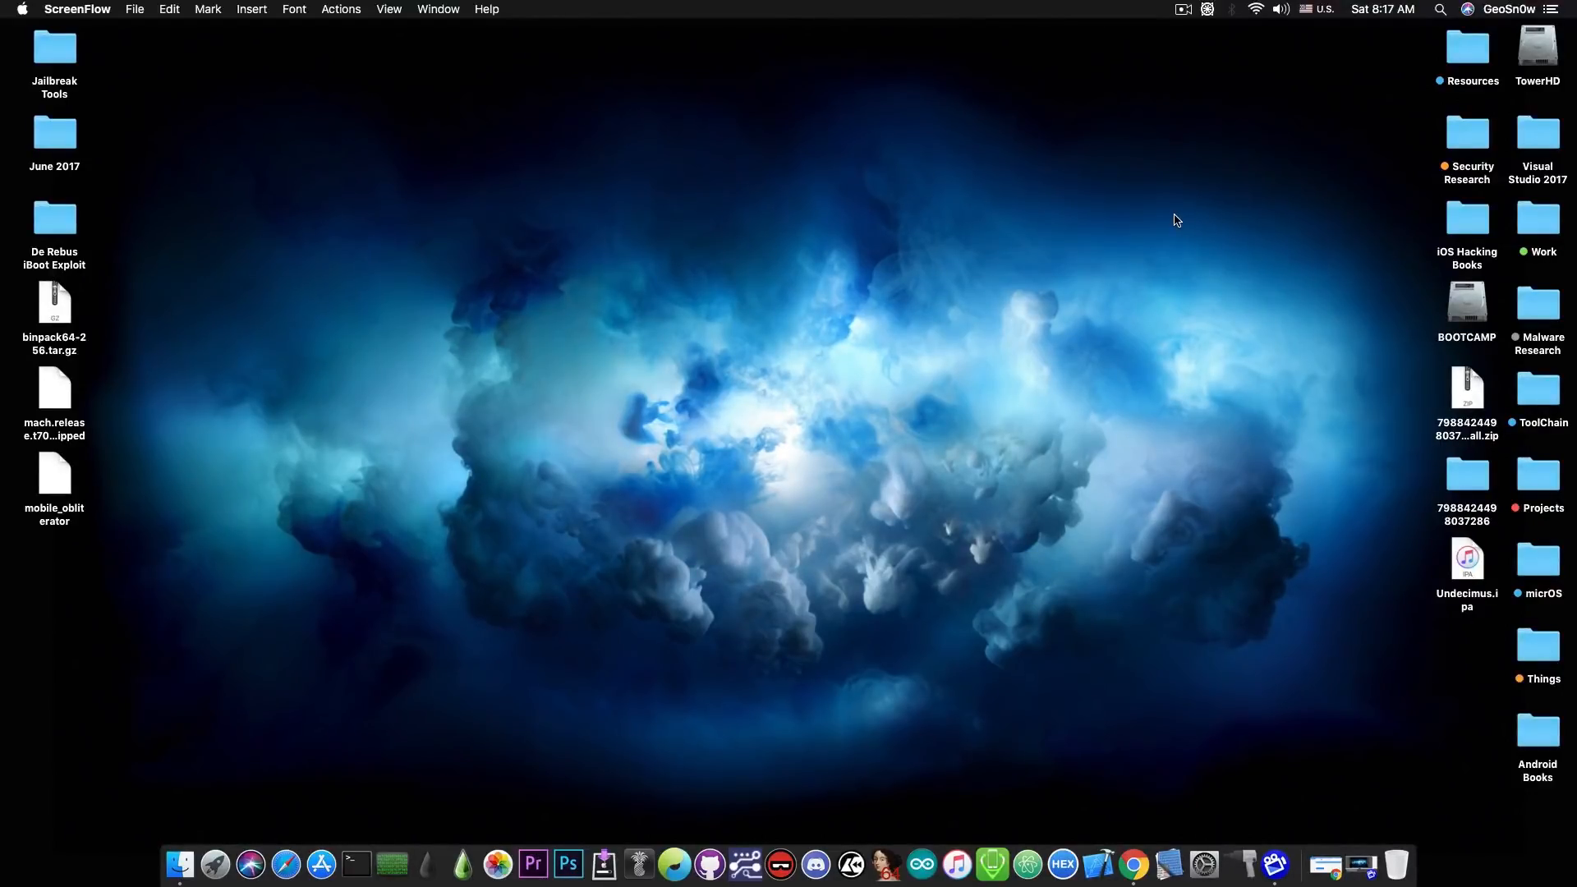
pyautogui.moveTo(1206, 346)
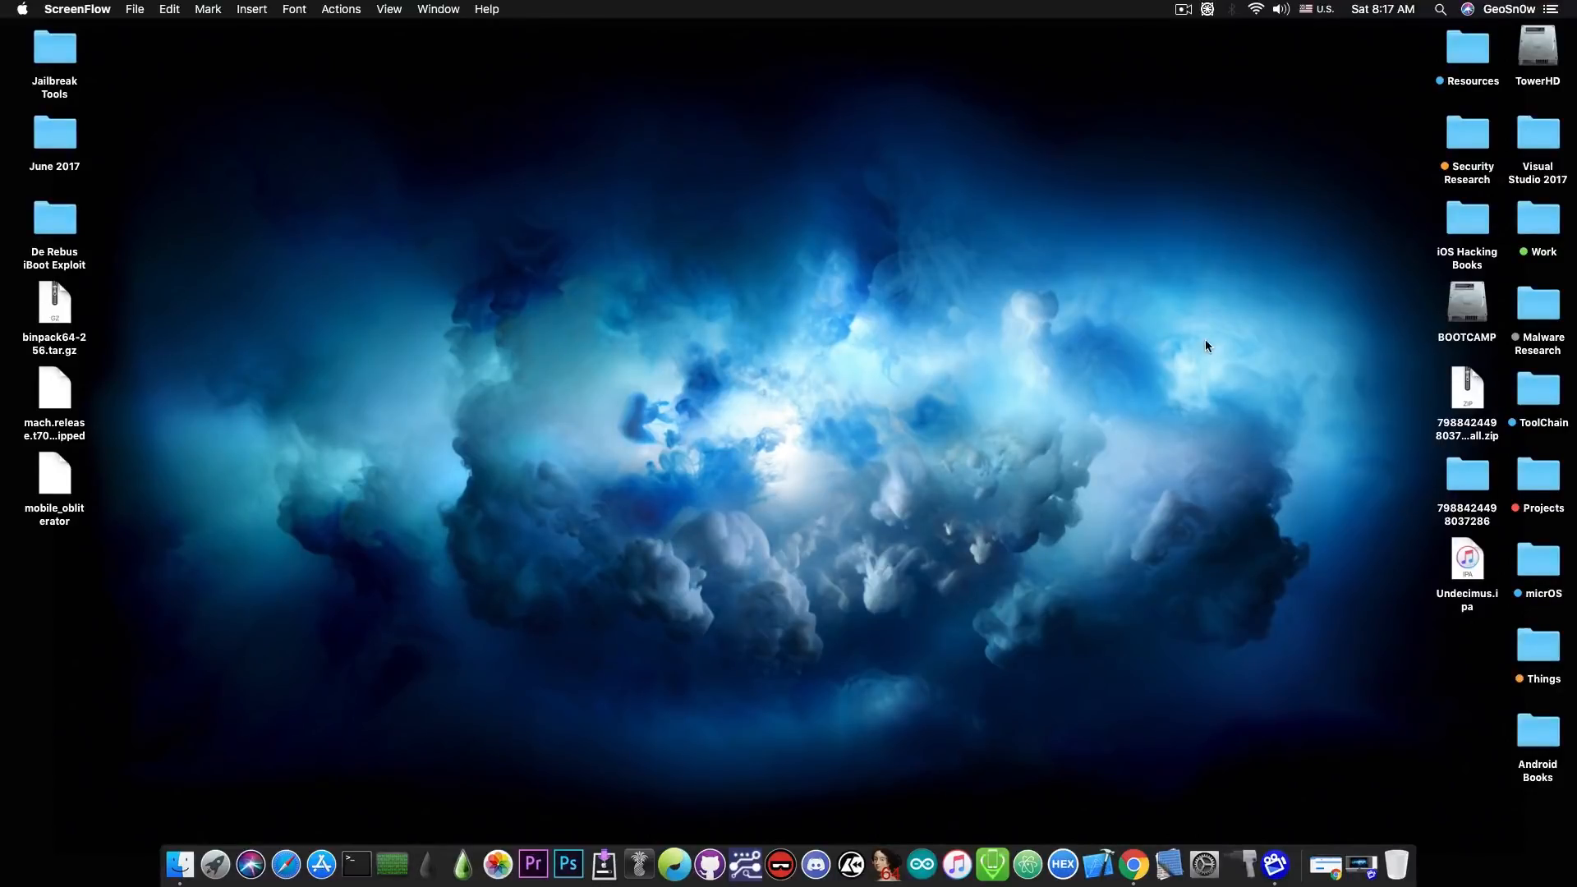
pyautogui.moveTo(1326, 865)
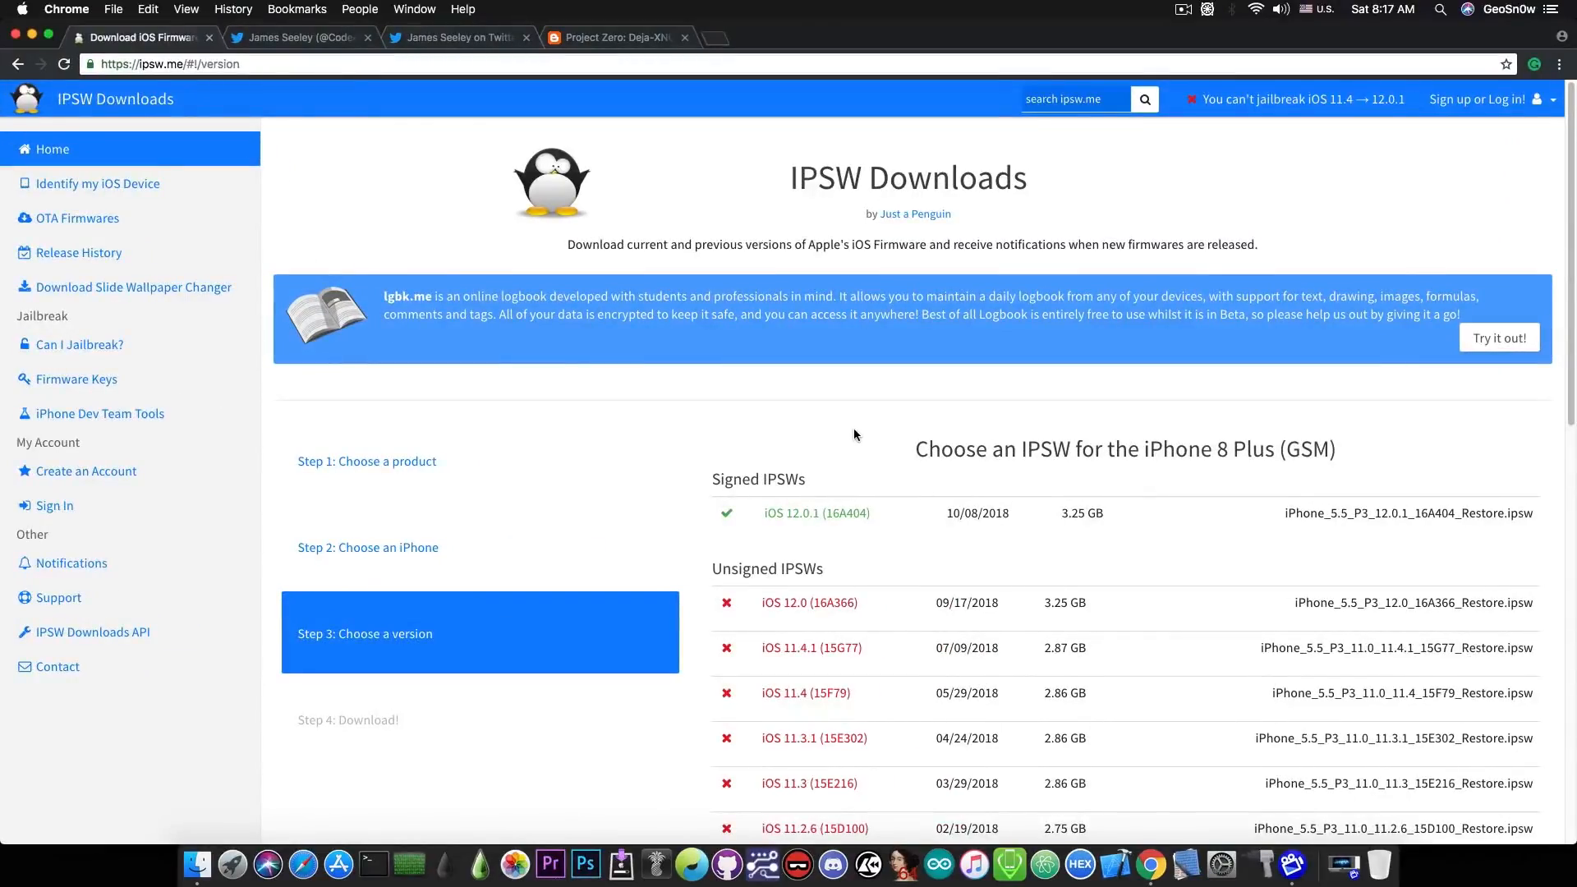
pyautogui.moveTo(821, 605)
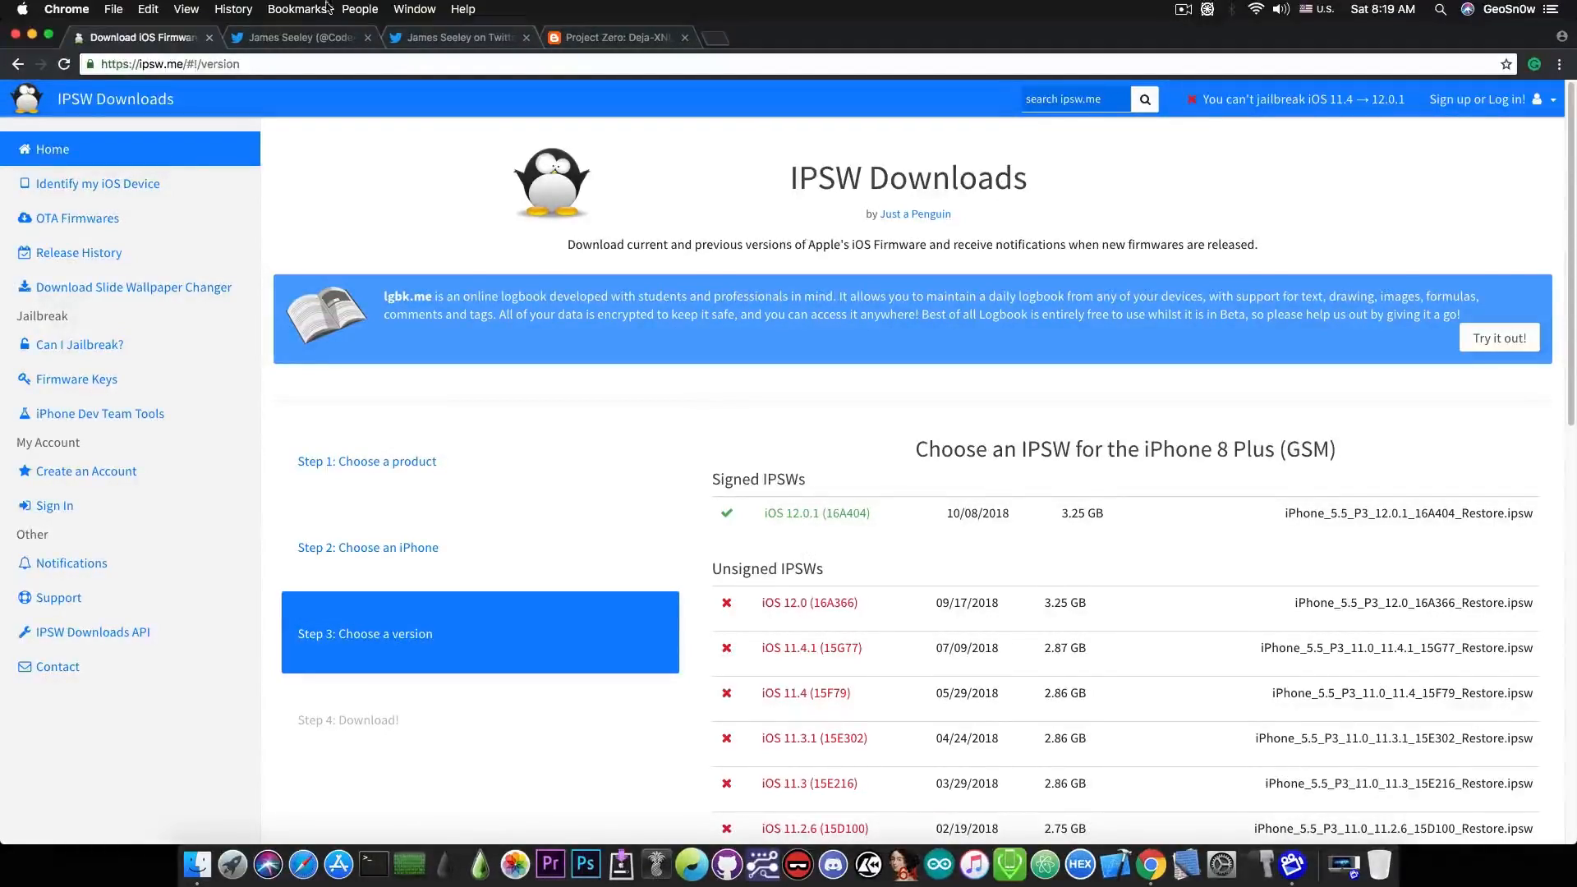
# Switch to James Seeley's iOS 11.4.1 exploit tweet and scroll through its replies
pyautogui.click(298, 37)
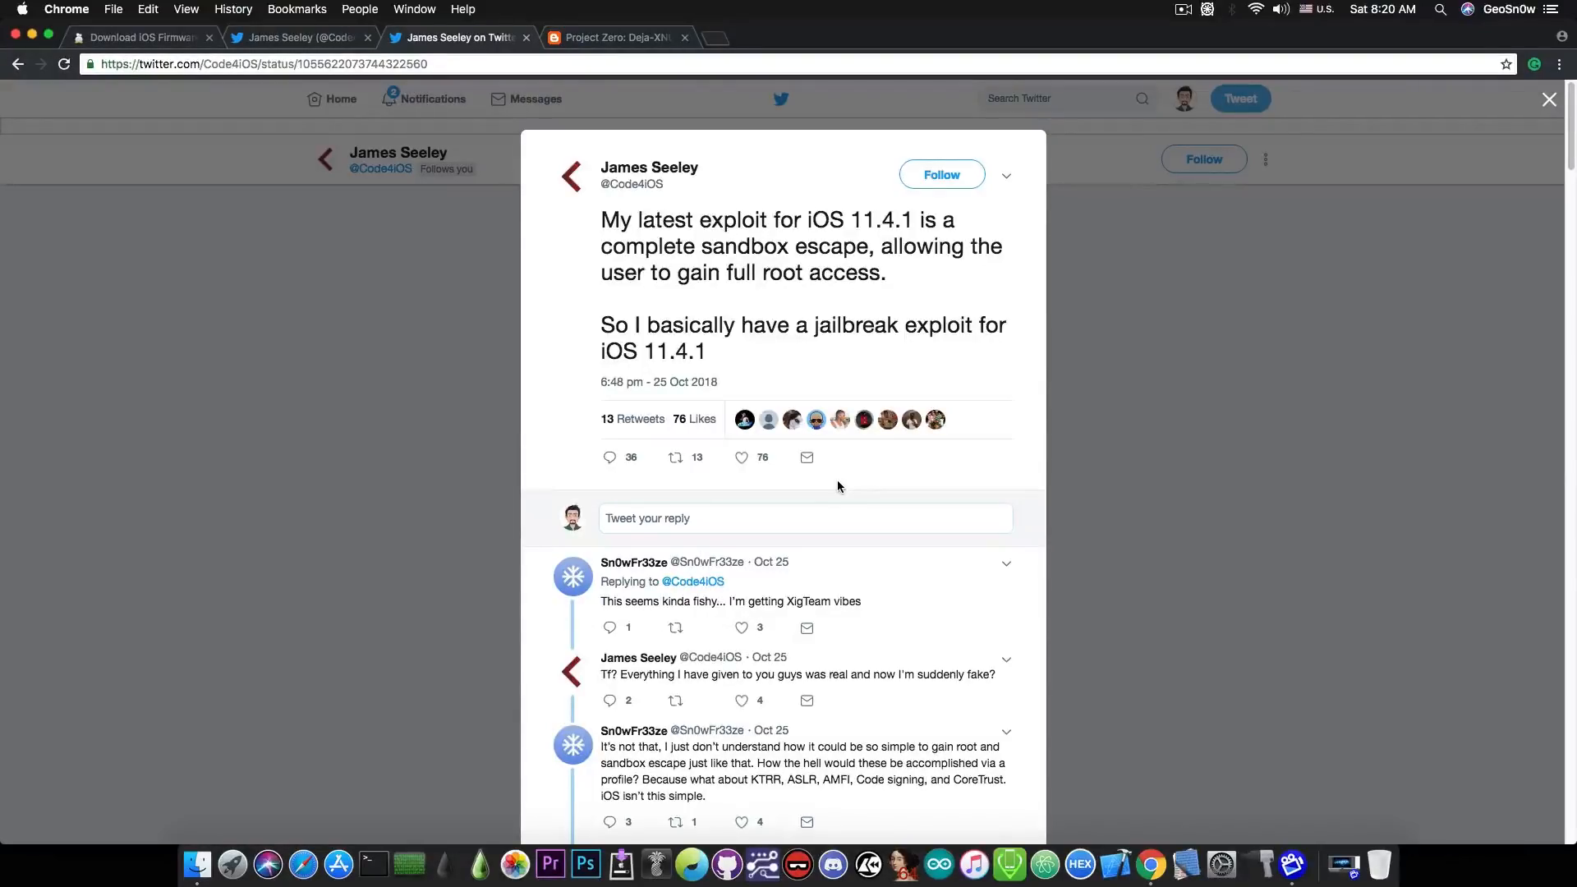
pyautogui.scroll(-3)
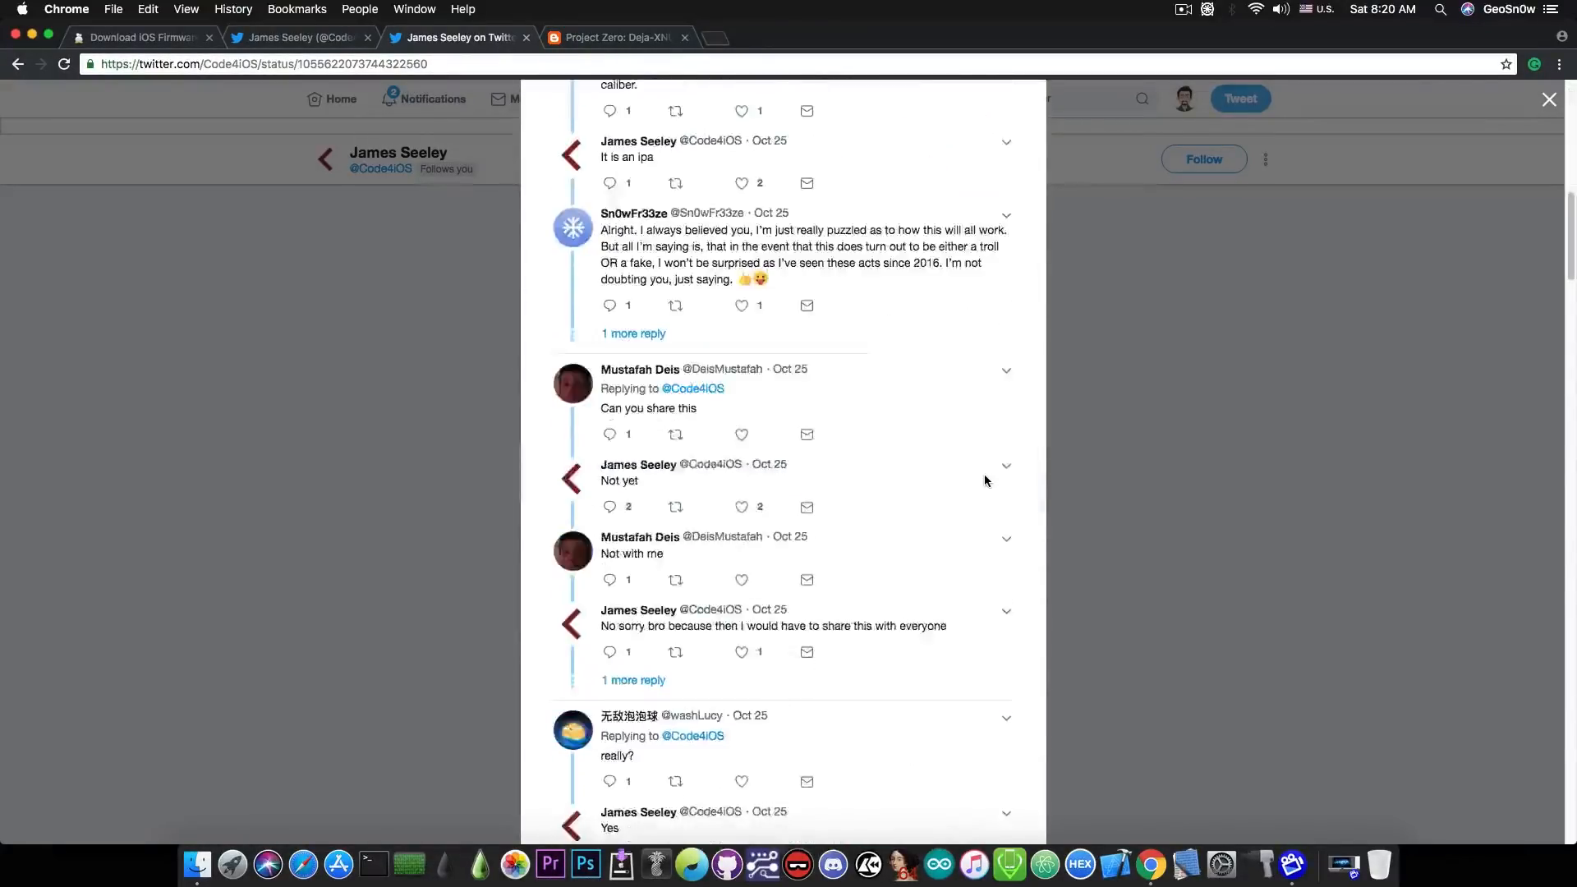
pyautogui.scroll(-3)
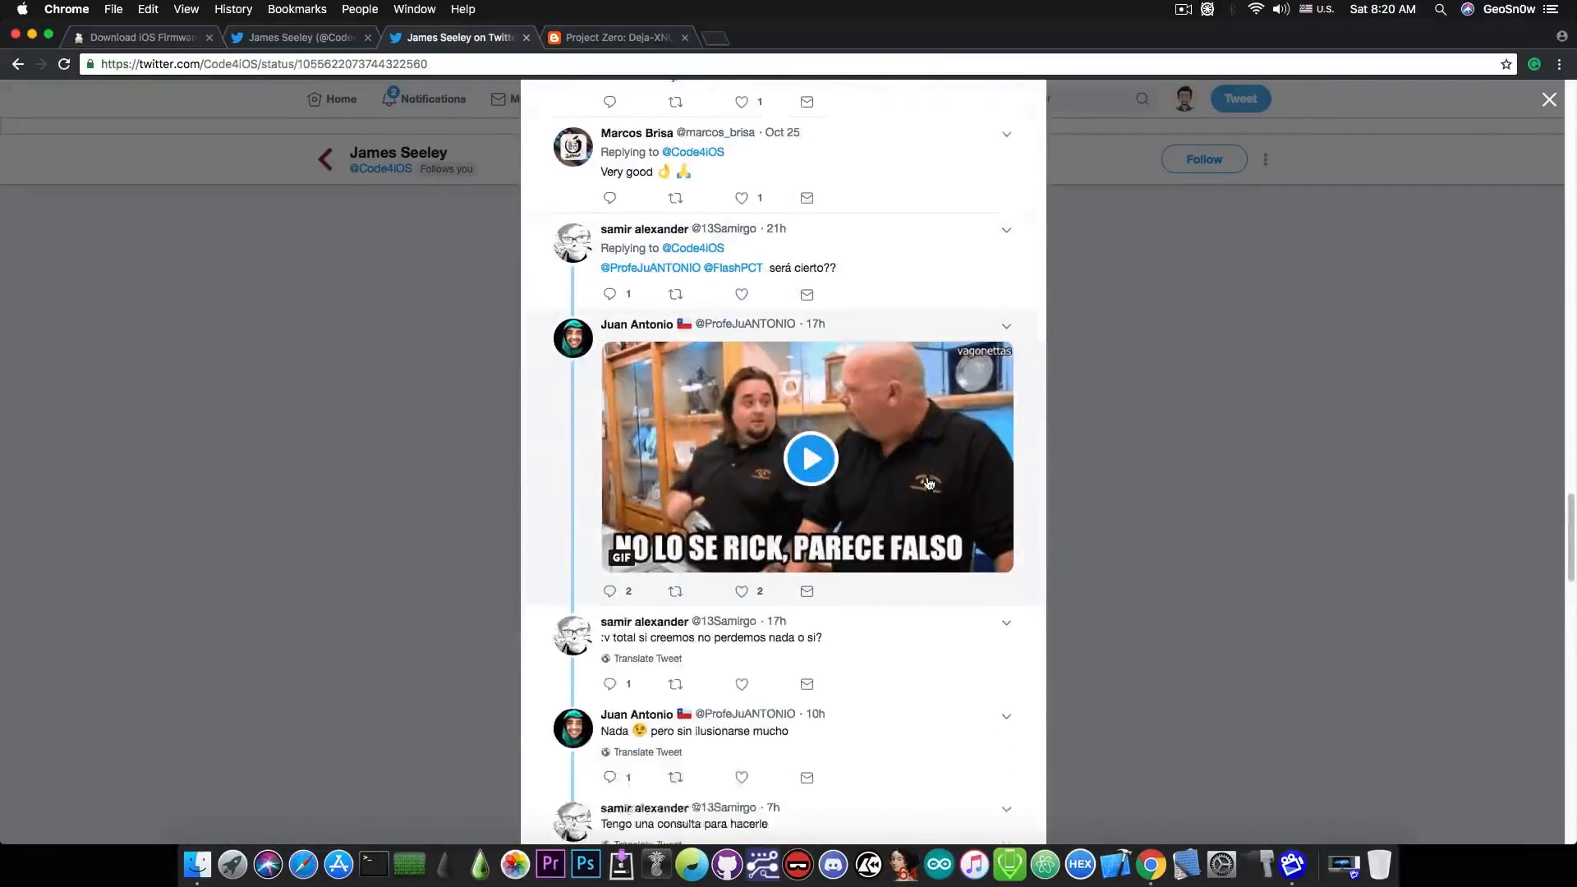
pyautogui.scroll(-3)
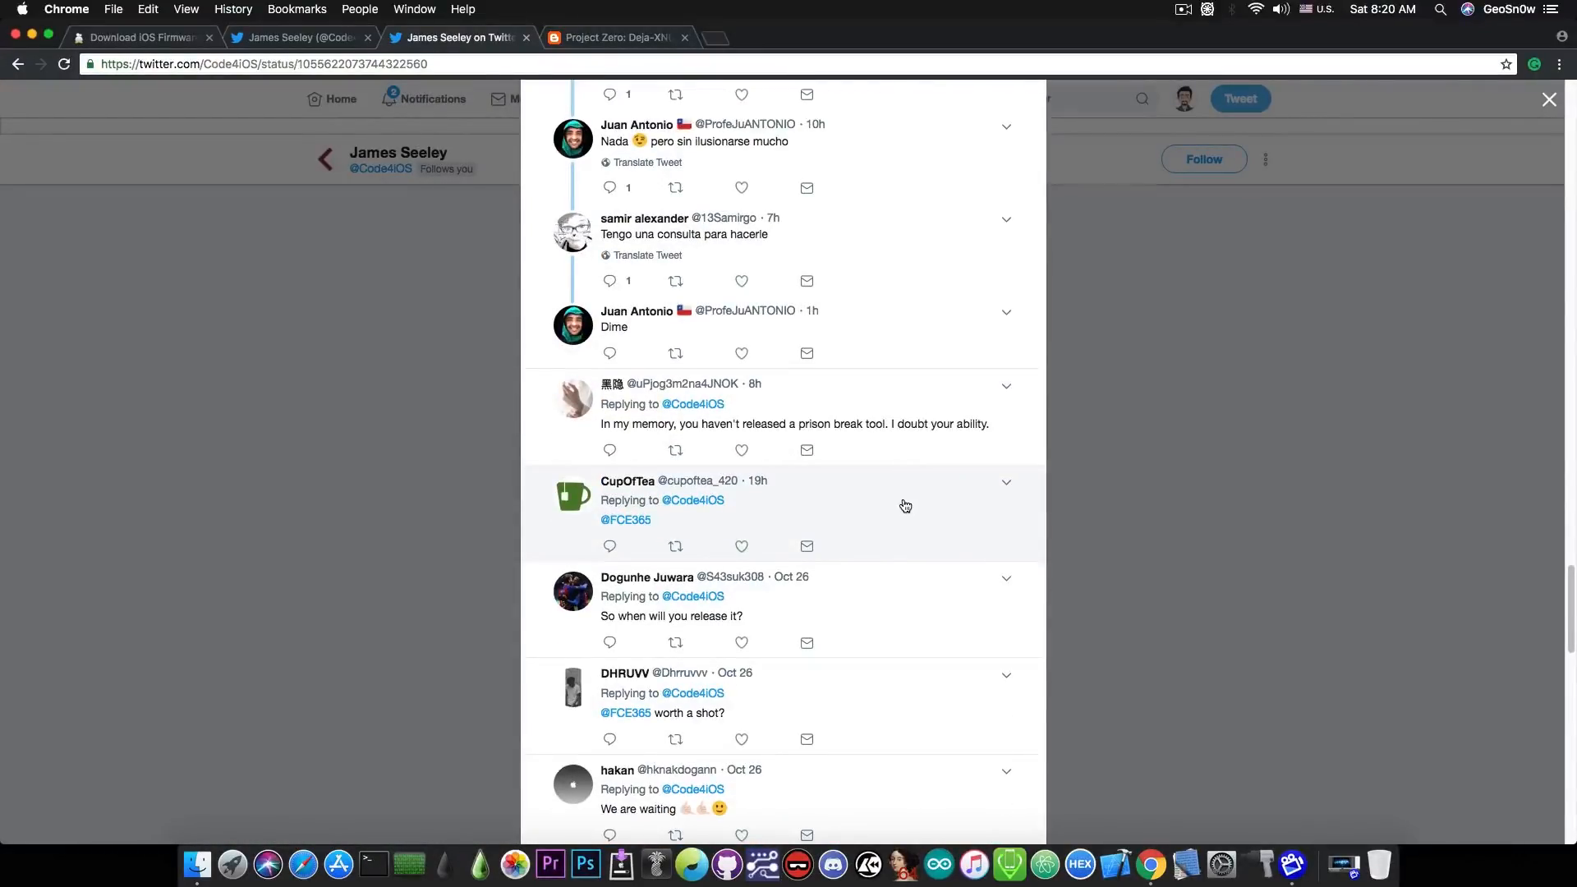
pyautogui.scroll(-3)
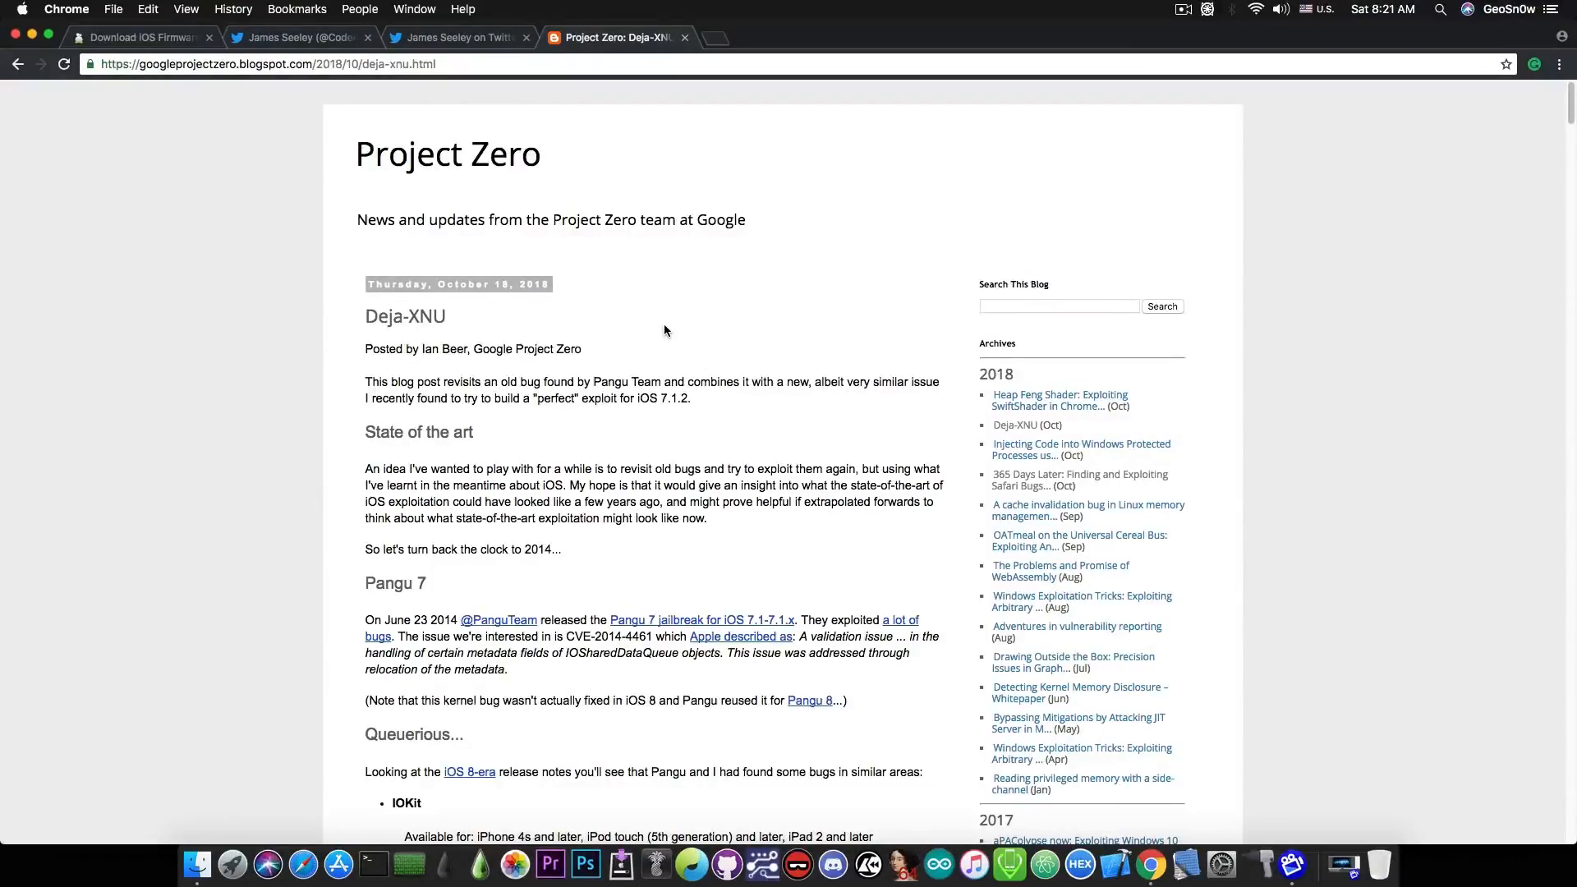
pyautogui.moveTo(628, 343)
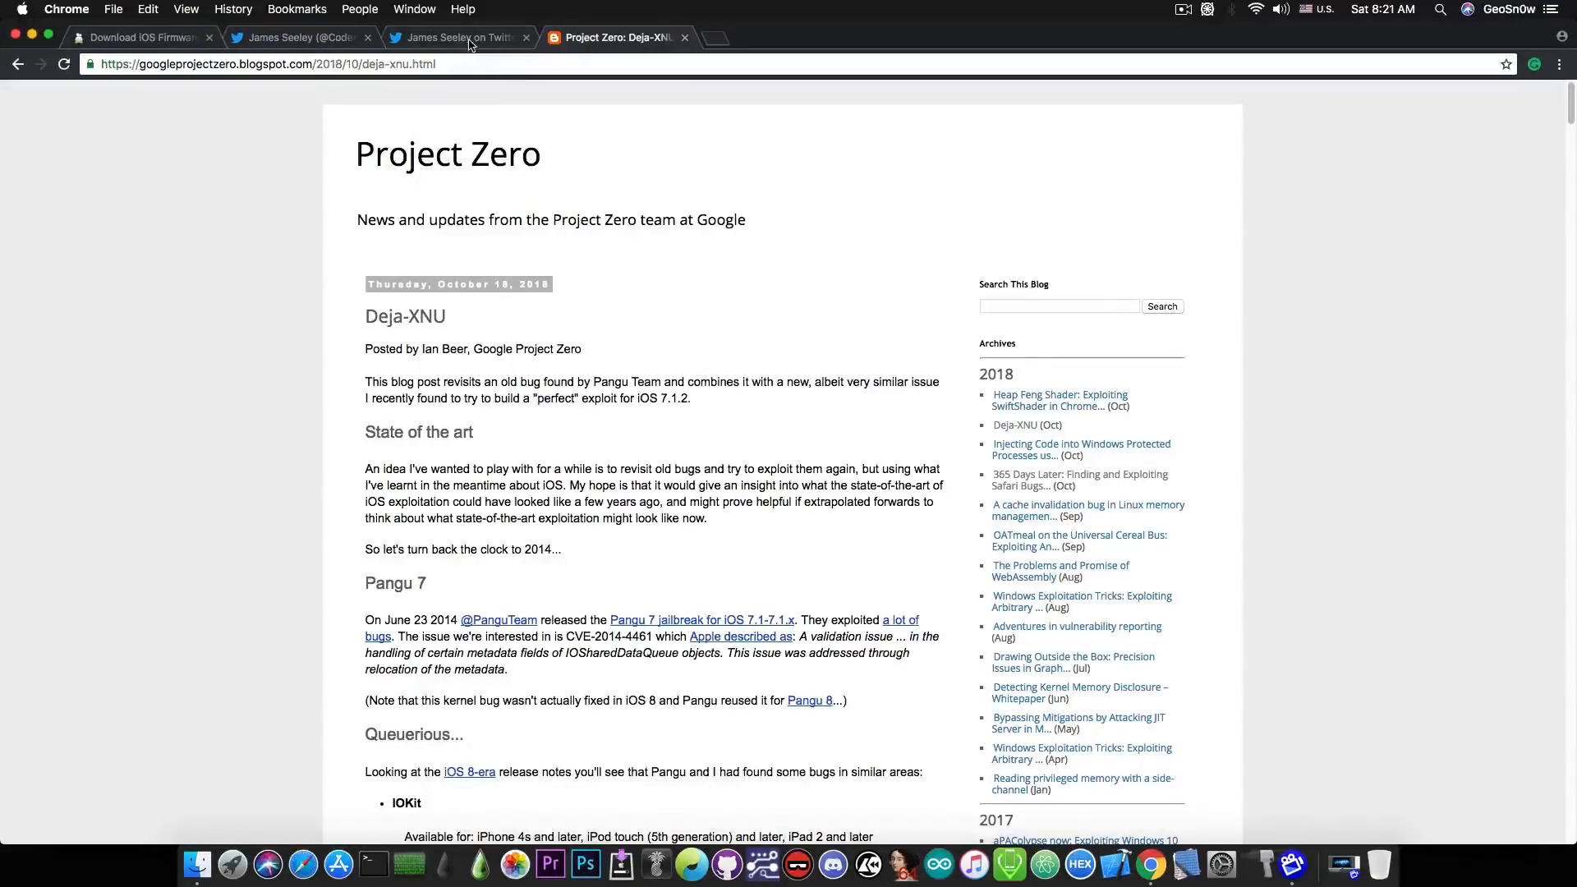
pyautogui.moveTo(461, 37)
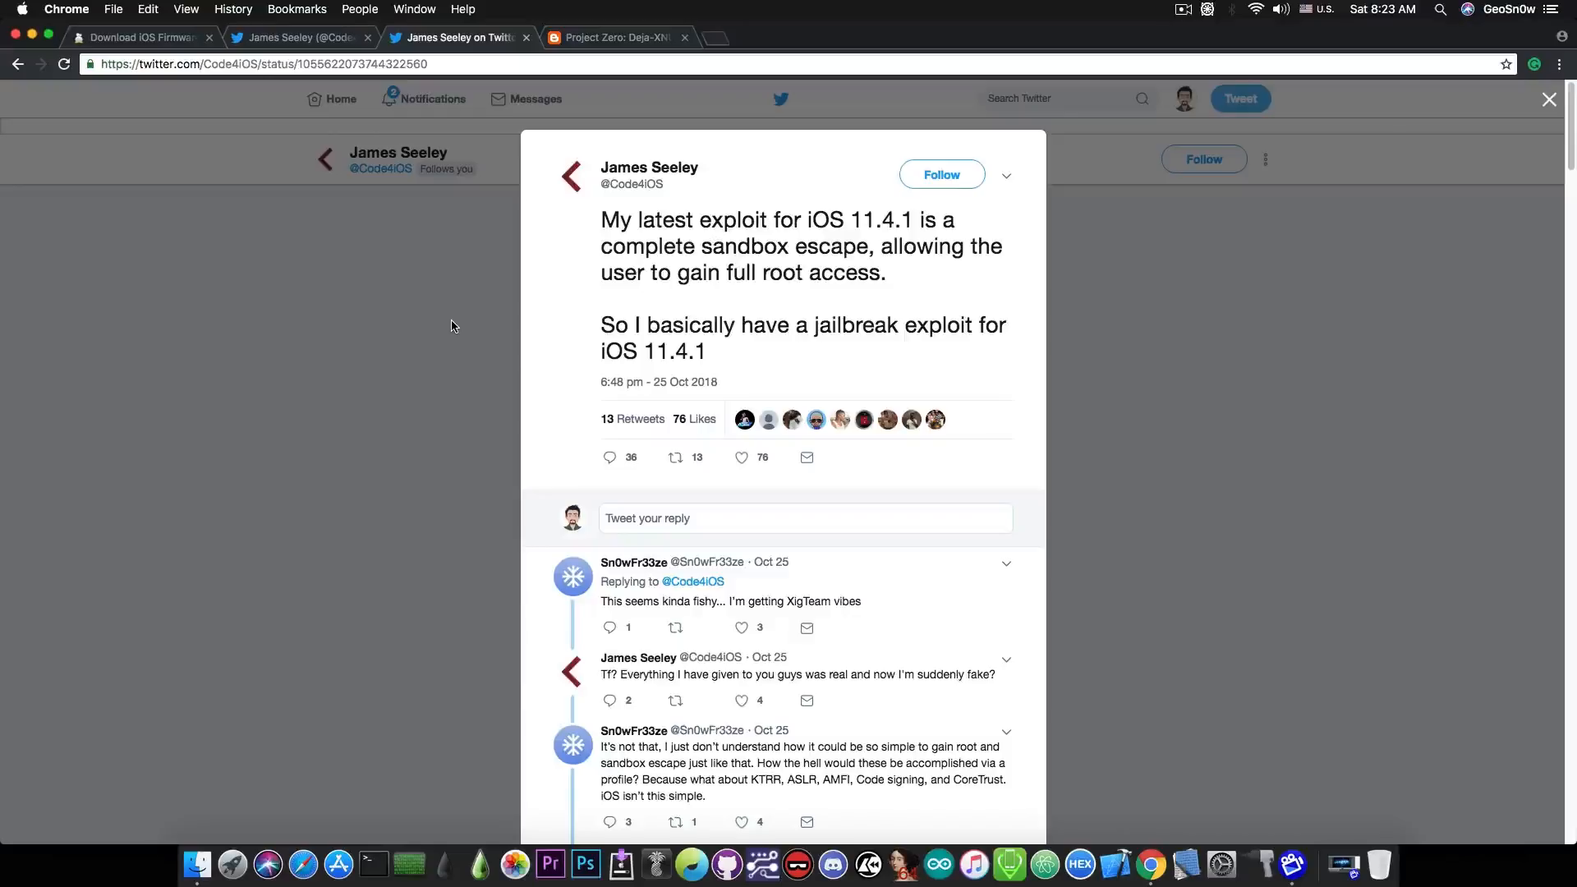
pyautogui.moveTo(458, 323)
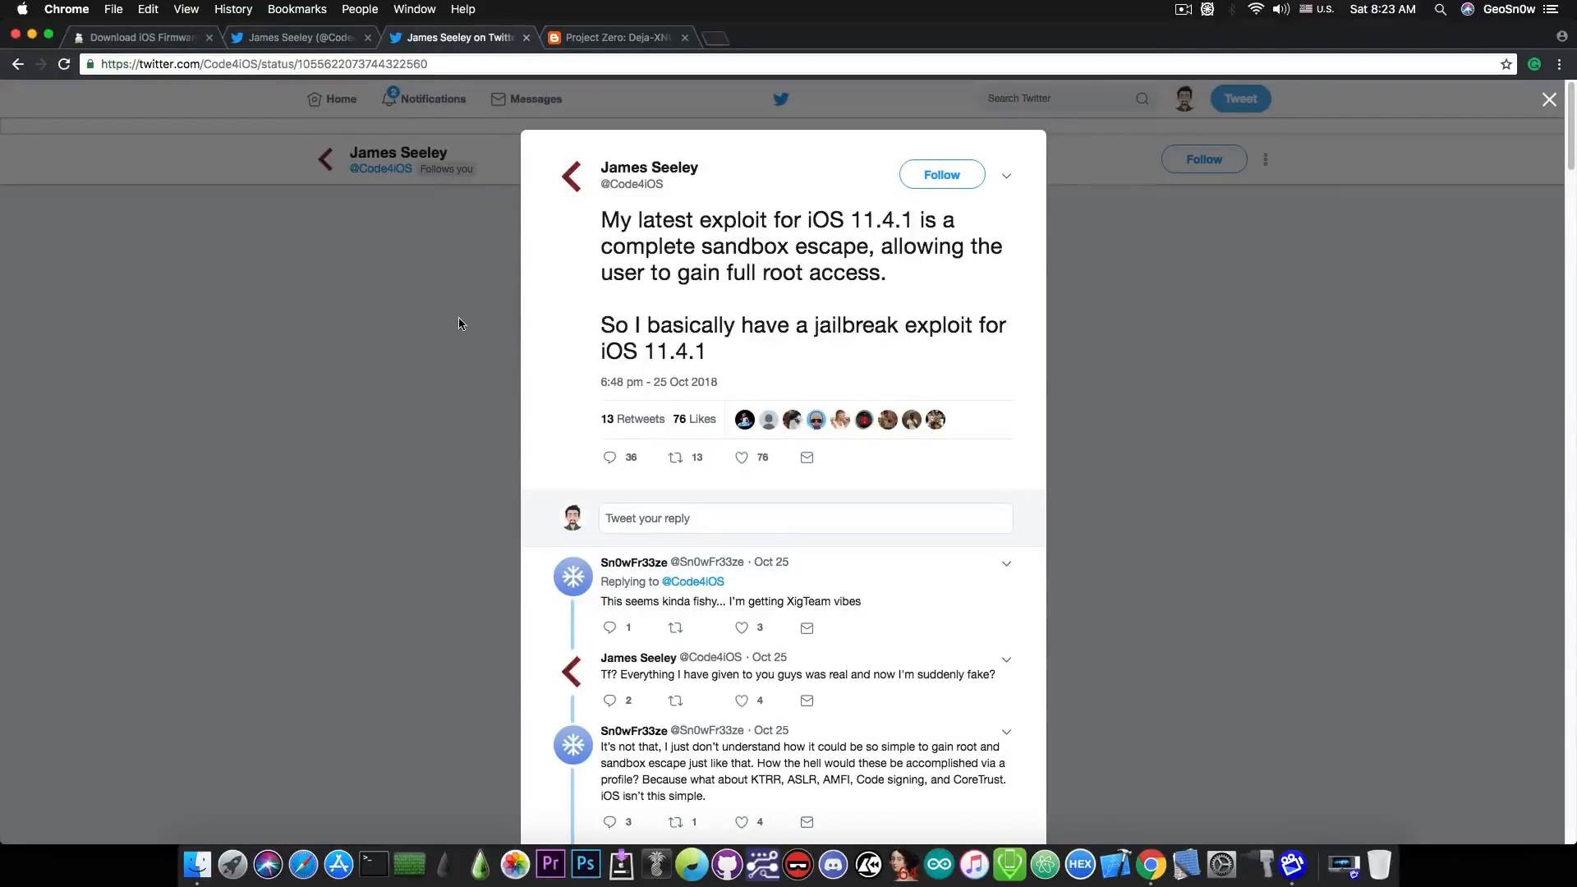
pyautogui.moveTo(523, 323)
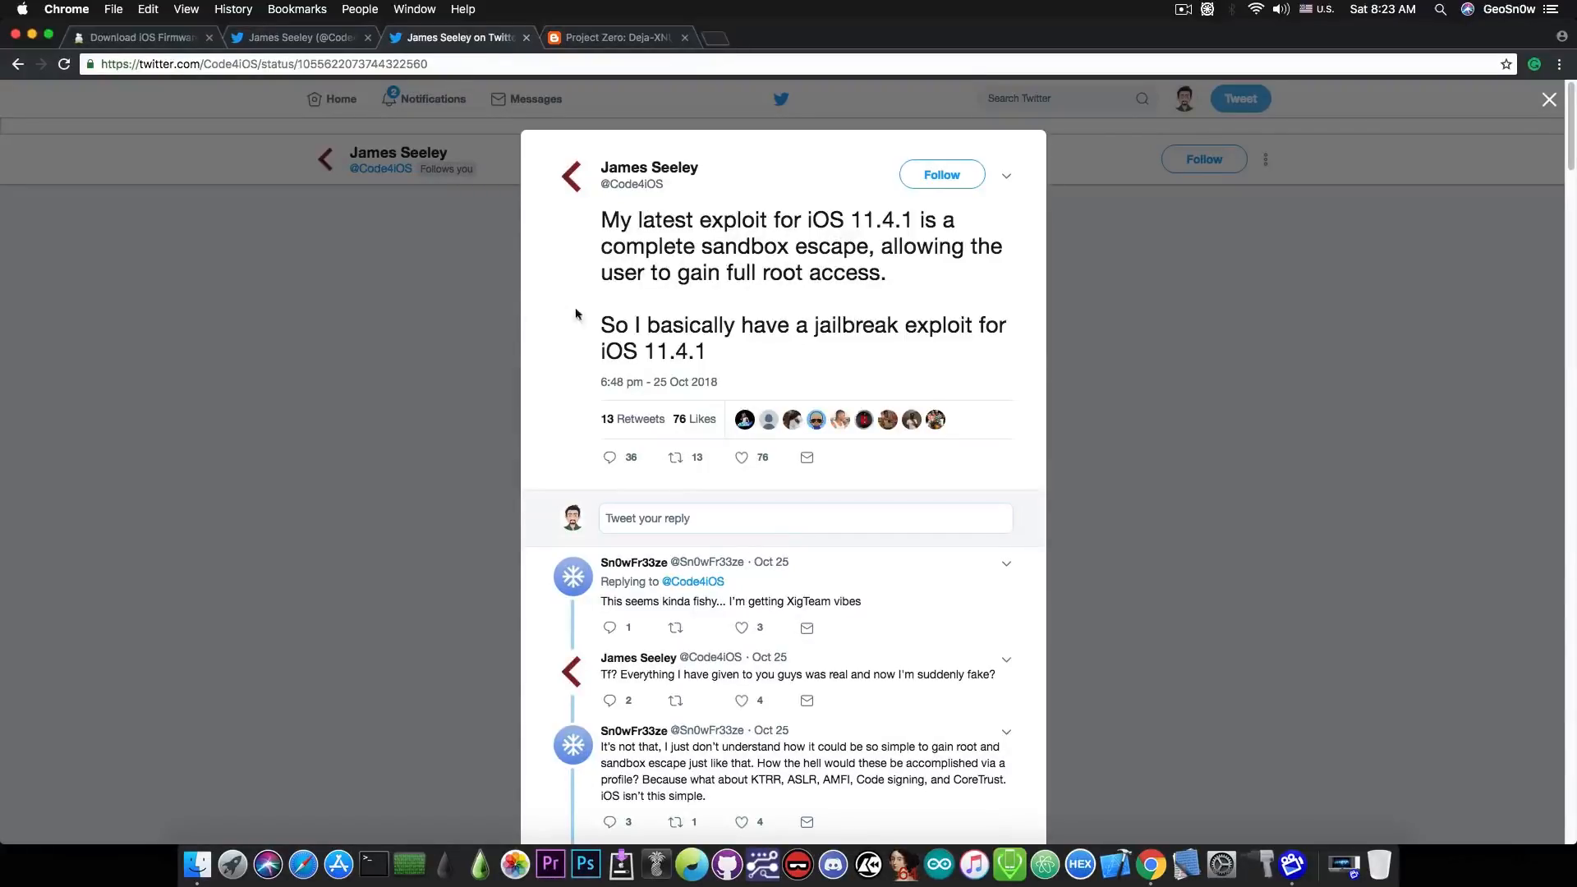
# Scroll further down Seeley's tweet replies to reach 'Fike' and 'this week?'
pyautogui.scroll(-3)
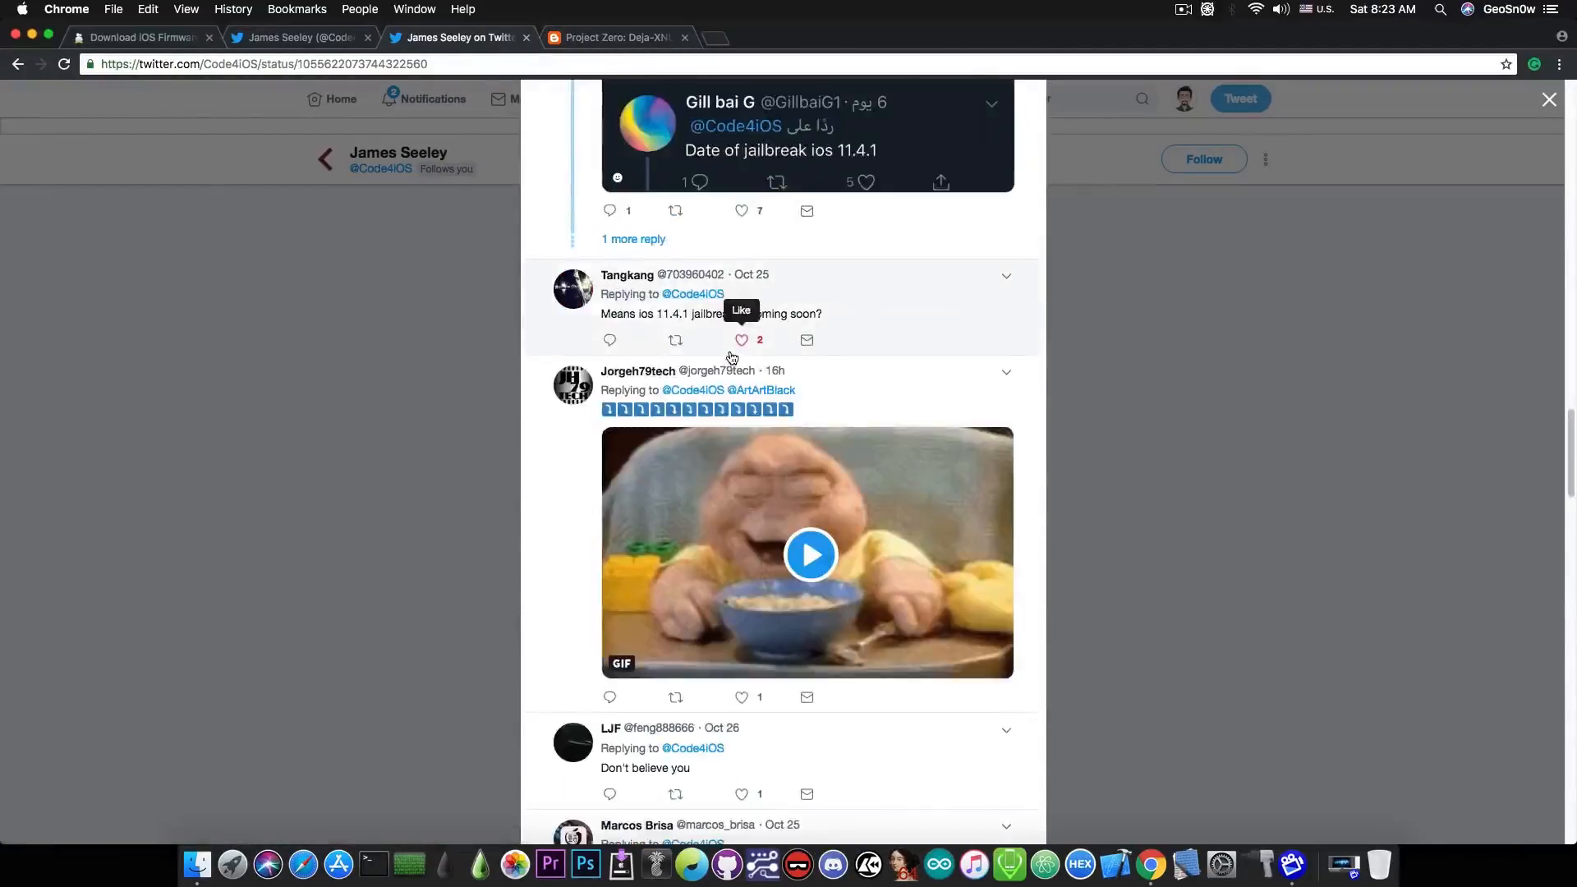
pyautogui.scroll(-3)
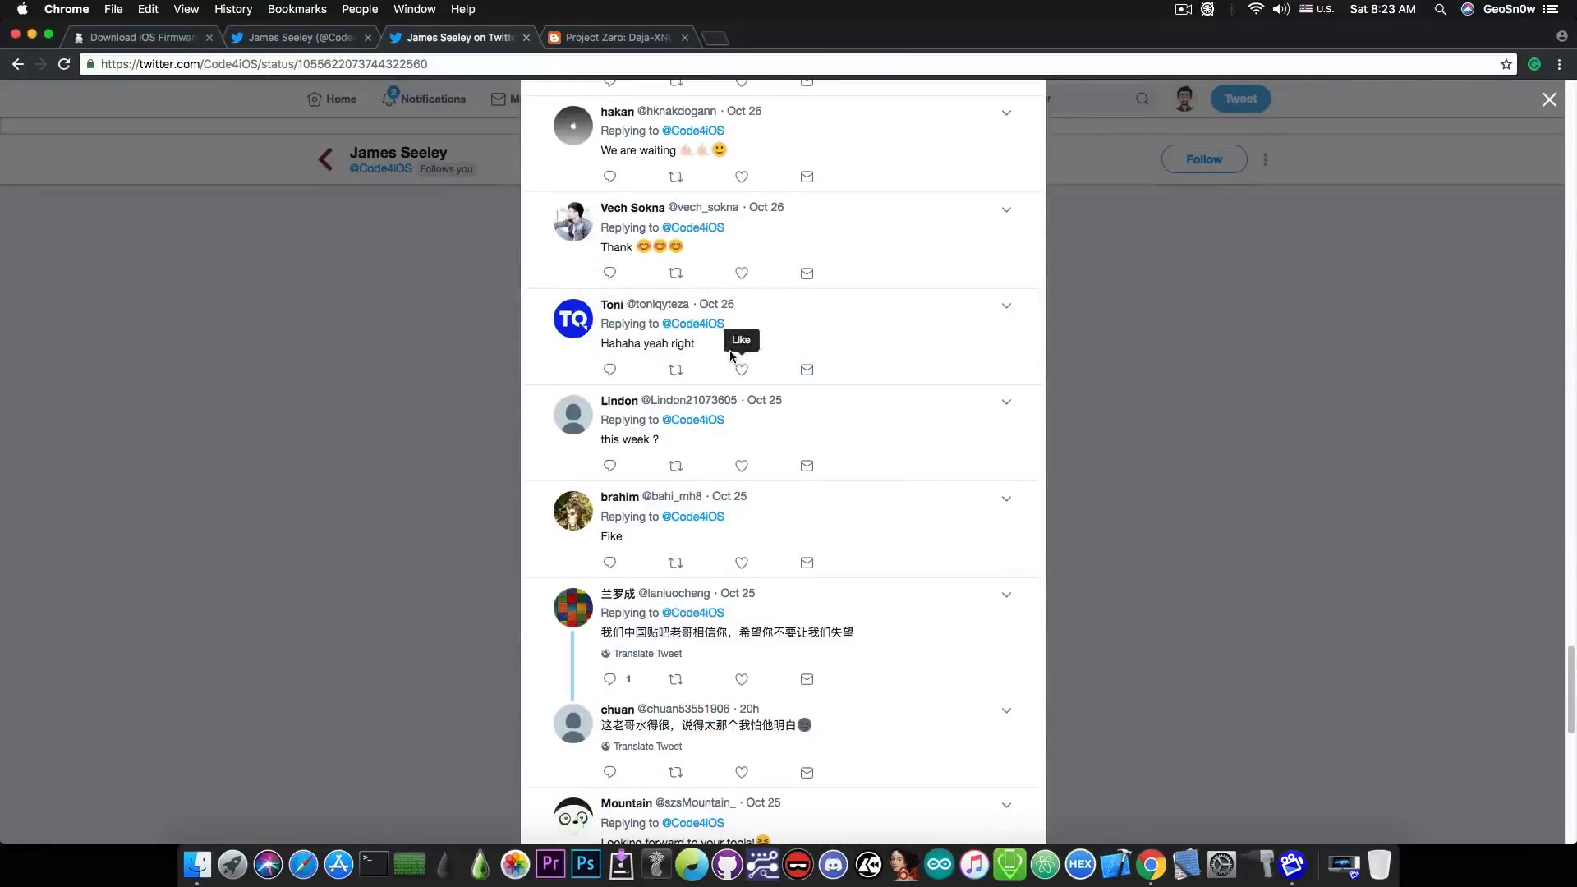